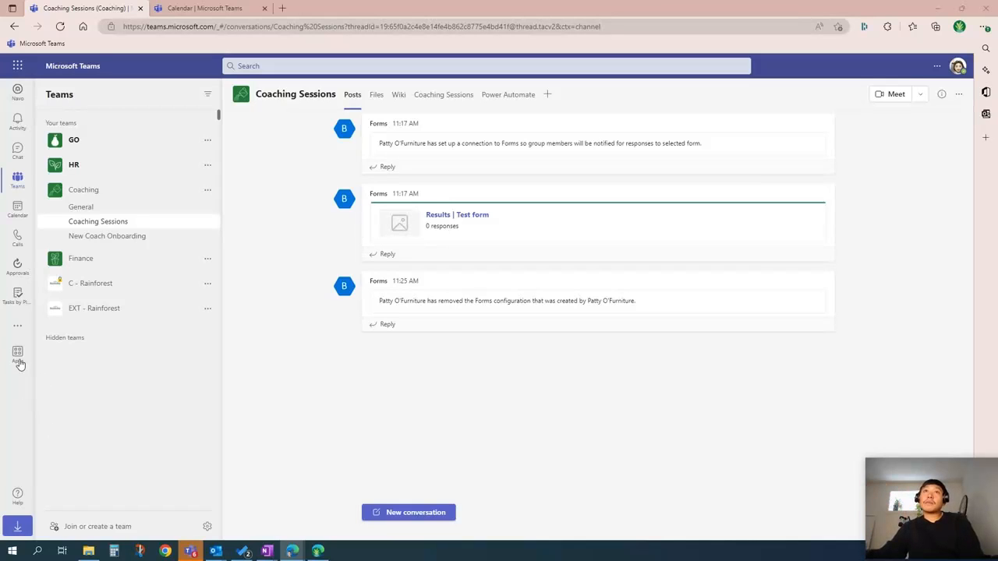
mouse_move(17, 348)
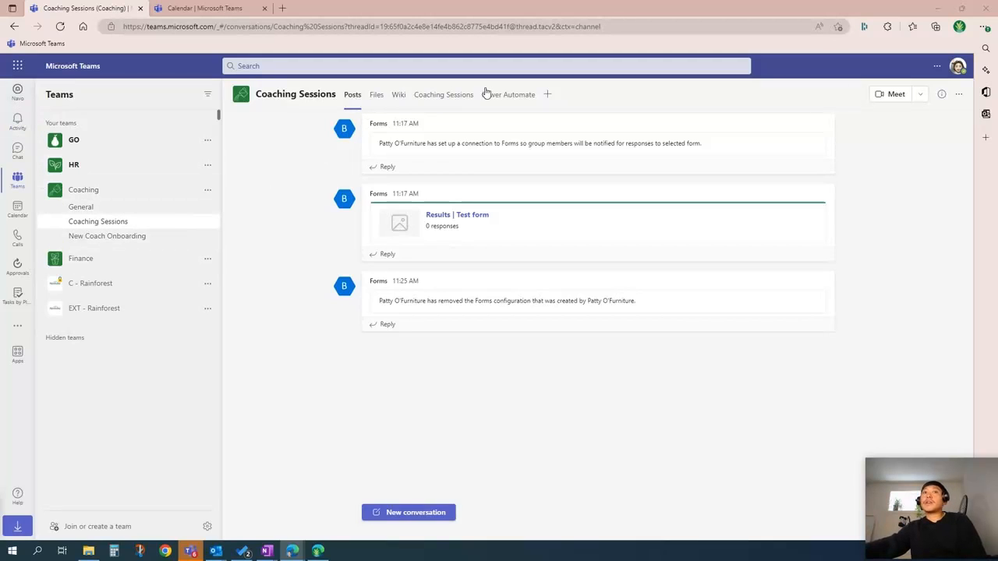
Add the Power Automate app from the Apps store's Manage tasks section to Teams.
left_click(205, 8)
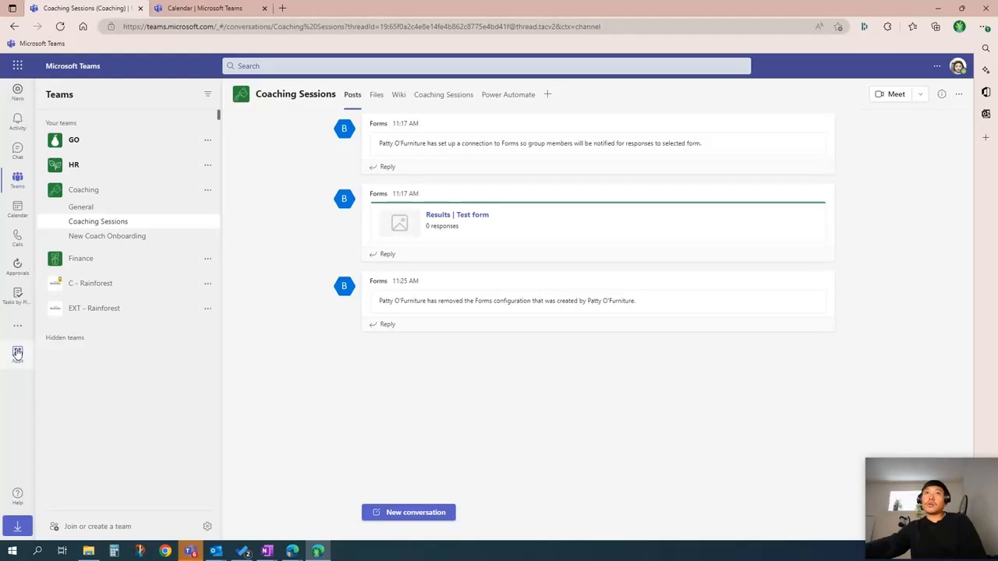
mouse_move(329, 382)
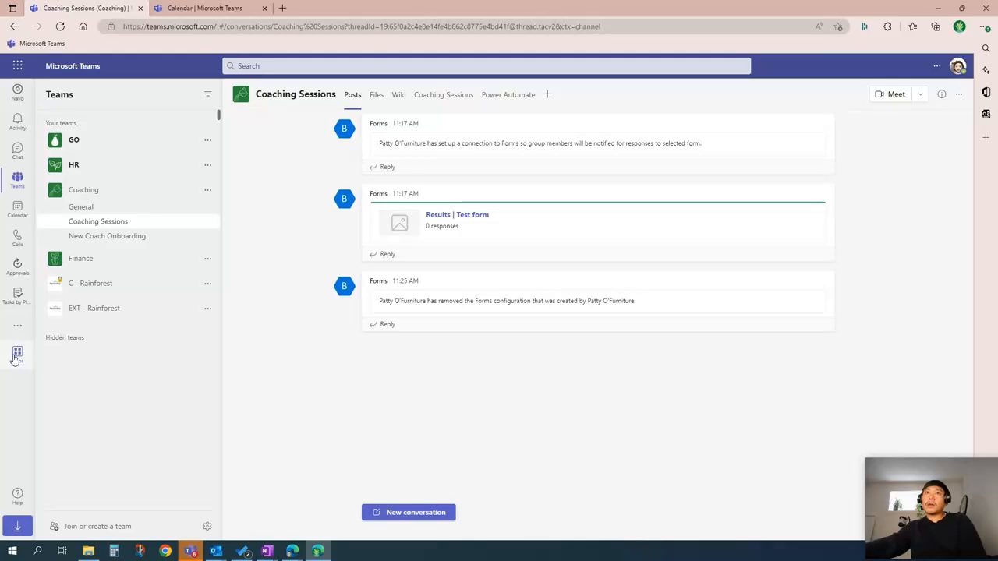
left_click(17, 352)
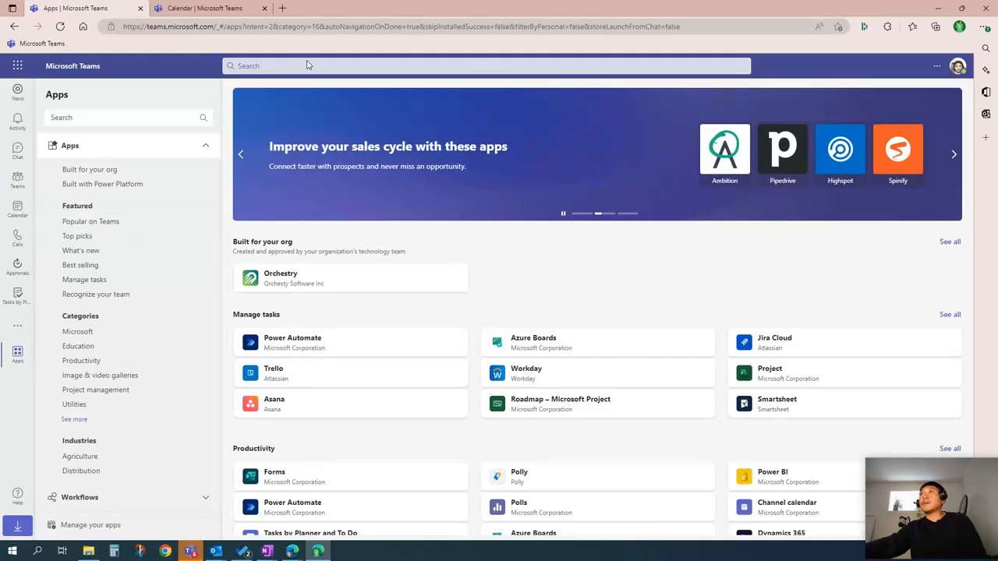
scroll("down", 3)
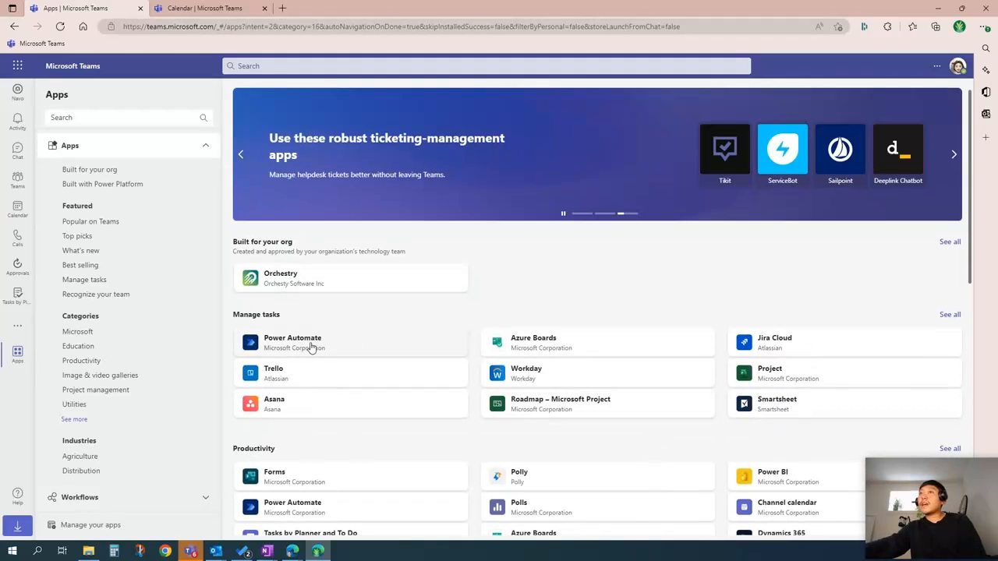
left_click(292, 342)
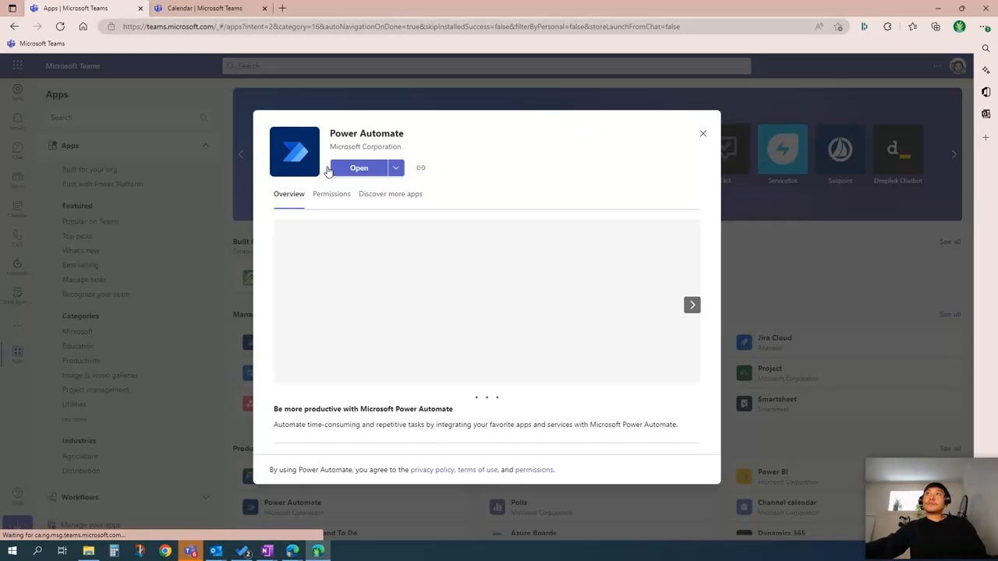
left_click(359, 168)
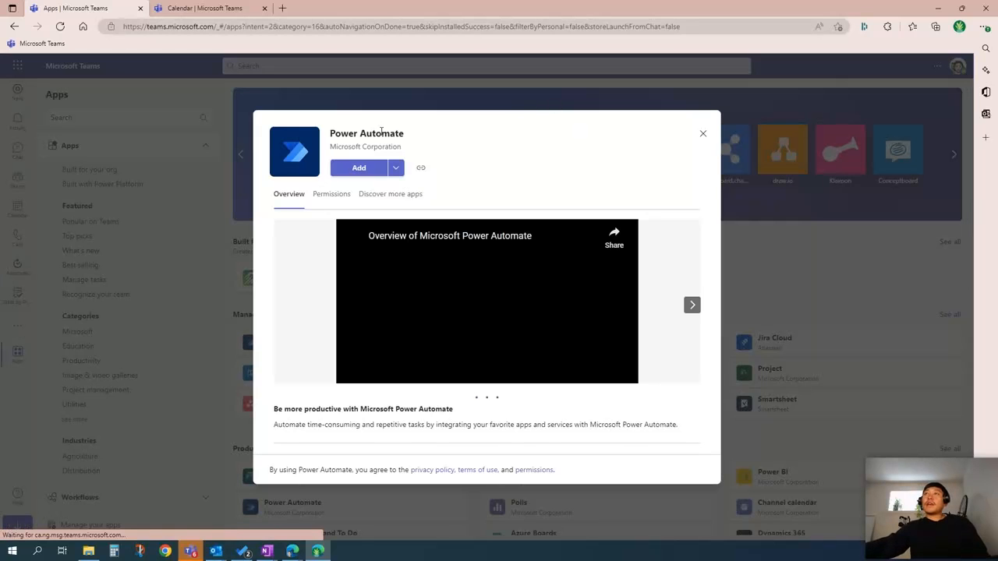
left_click(359, 168)
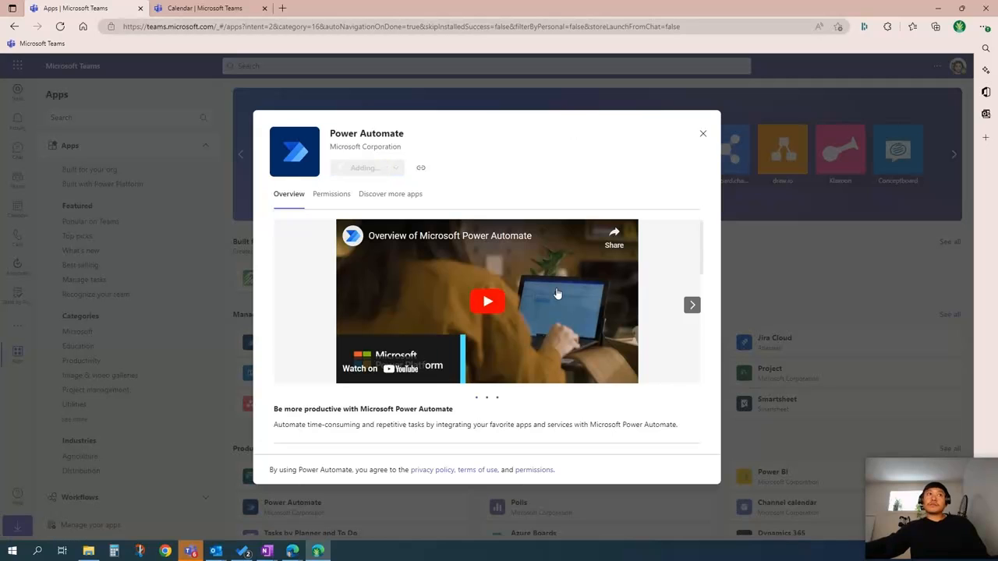
left_click(703, 133)
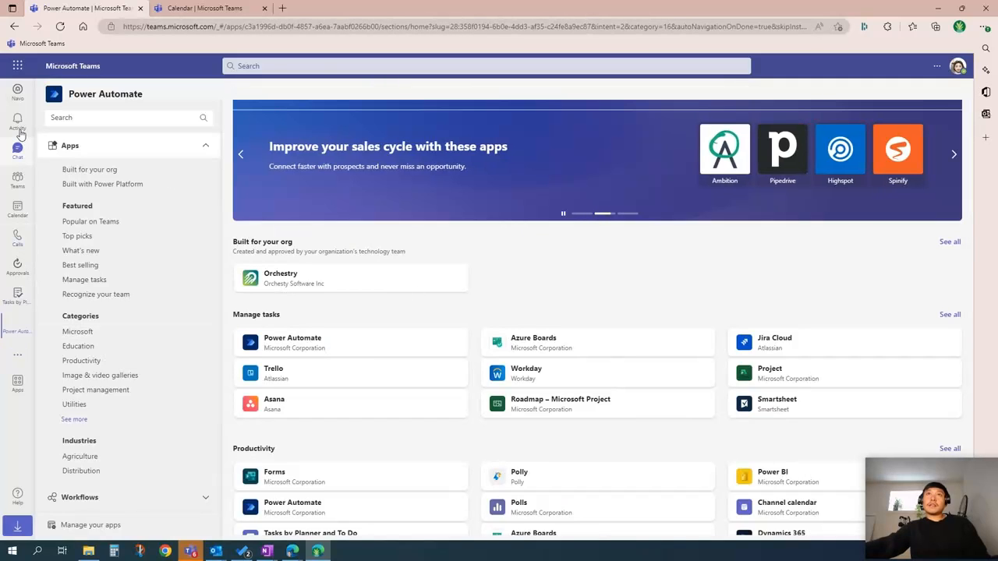
Open the Coaching Sessions channel under the Coaching team.
left_click(17, 325)
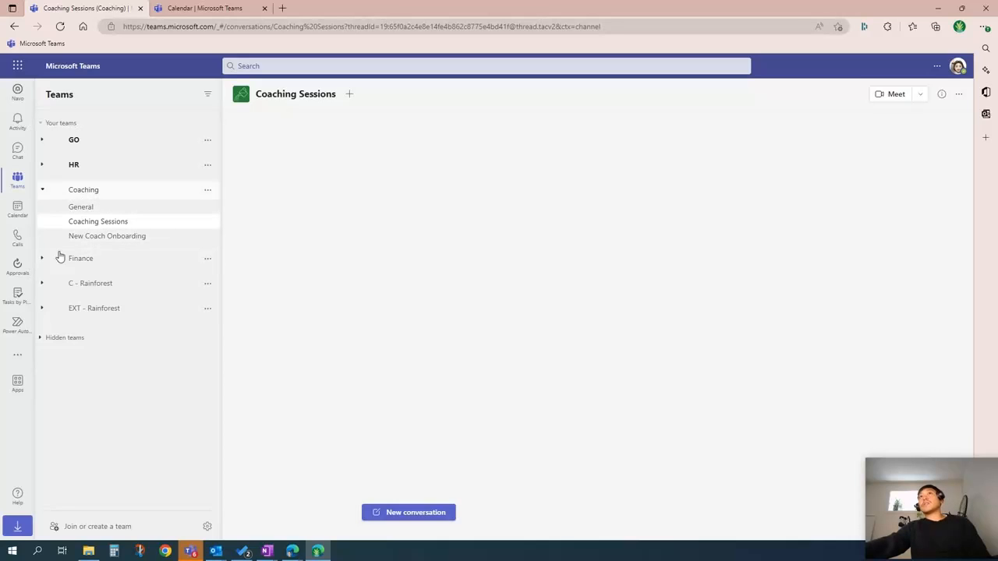
left_click(98, 221)
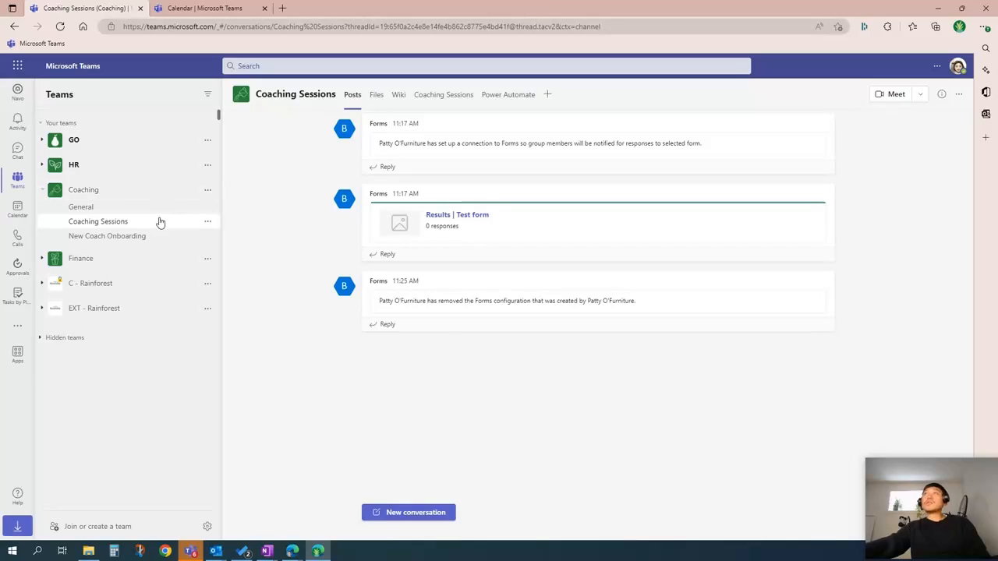
mouse_move(534, 92)
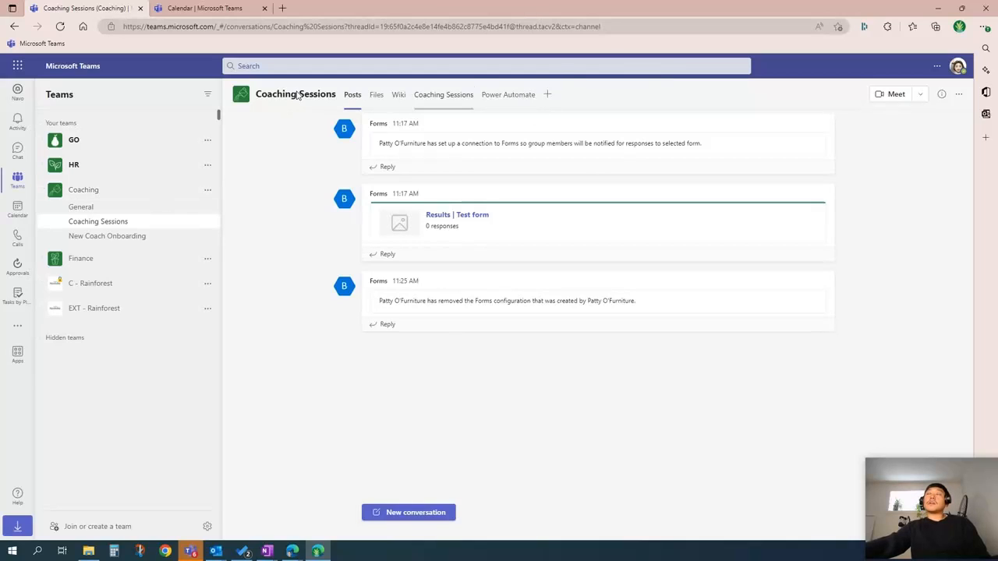
mouse_move(547, 94)
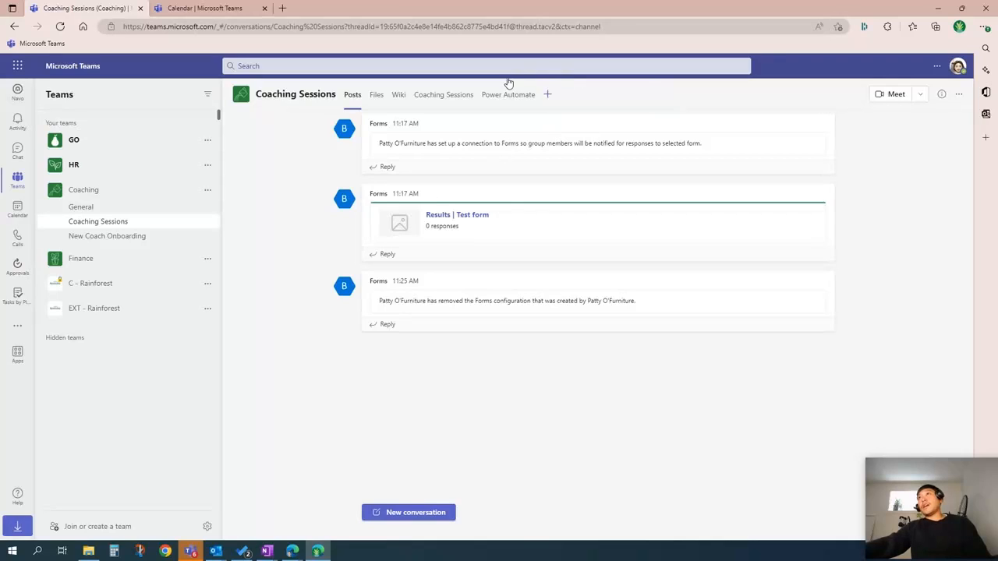
mouse_move(415, 109)
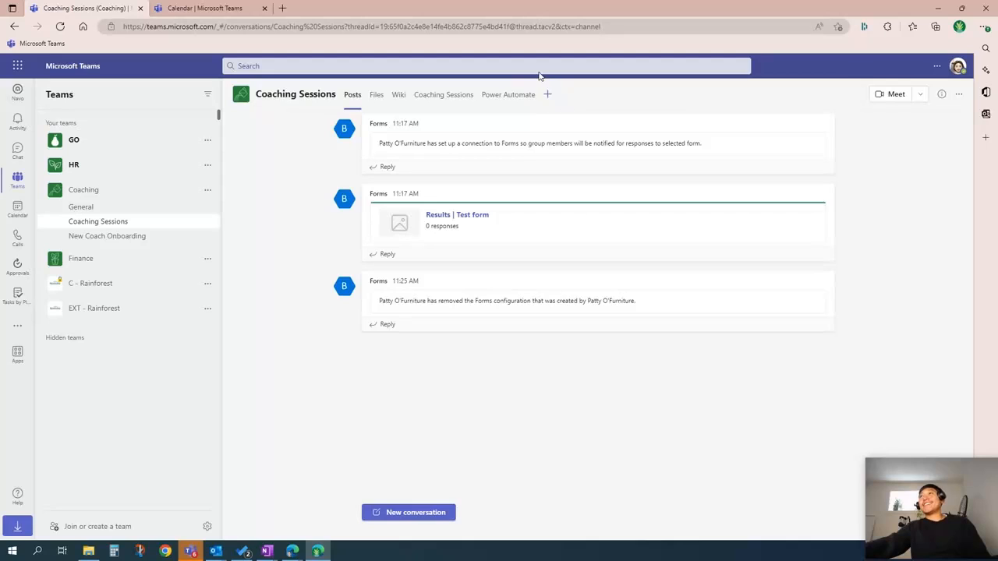
Add a Tasks by Planner and To Do tab named 'Tasks' using a new plan, and open it.
left_click(548, 94)
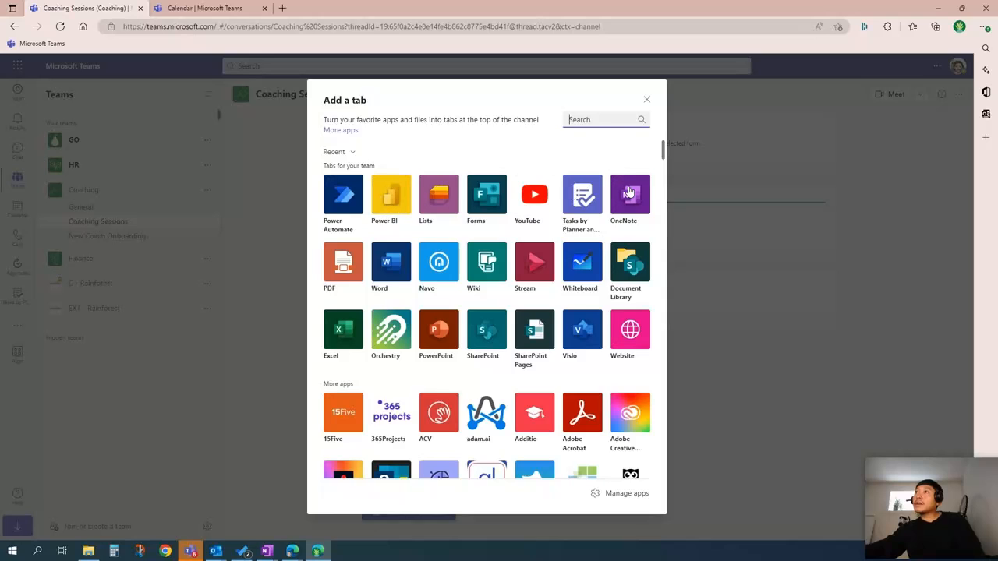
mouse_move(581, 195)
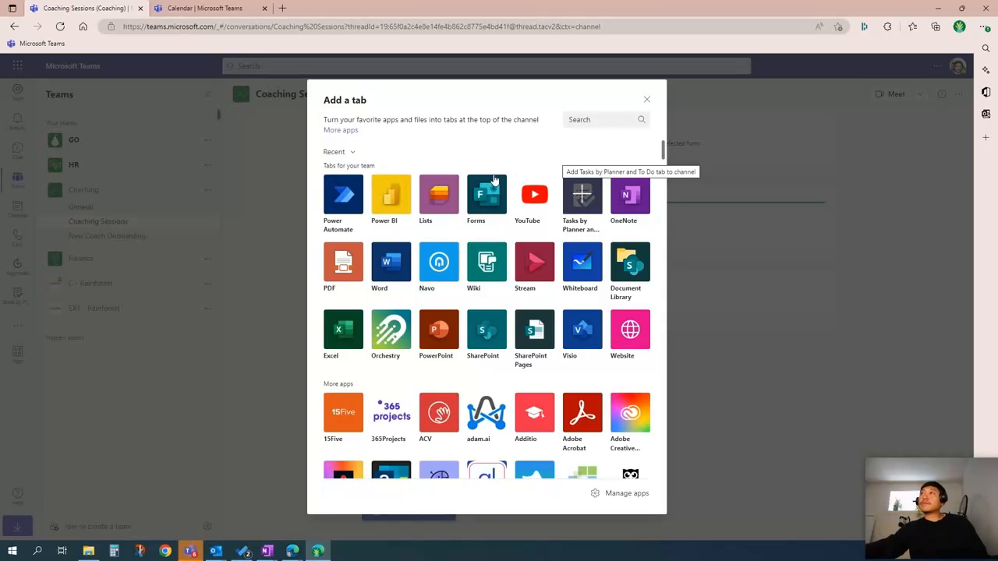
left_click(646, 99)
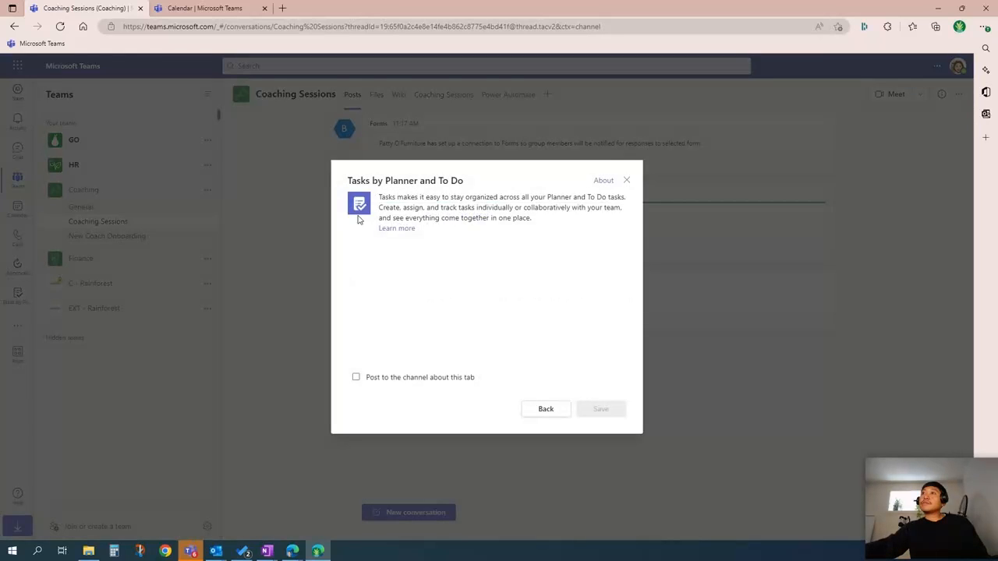
left_click(357, 377)
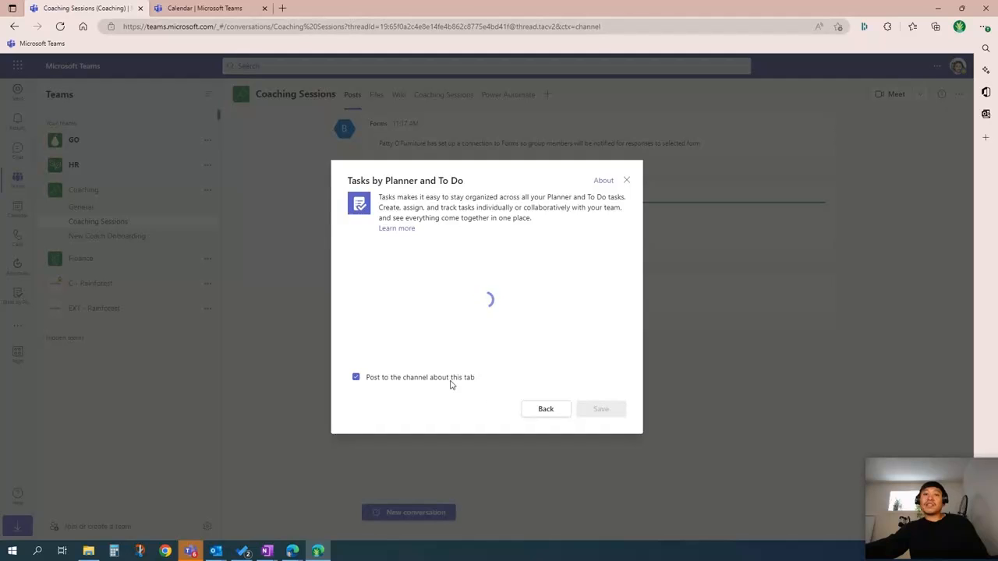
mouse_move(447, 308)
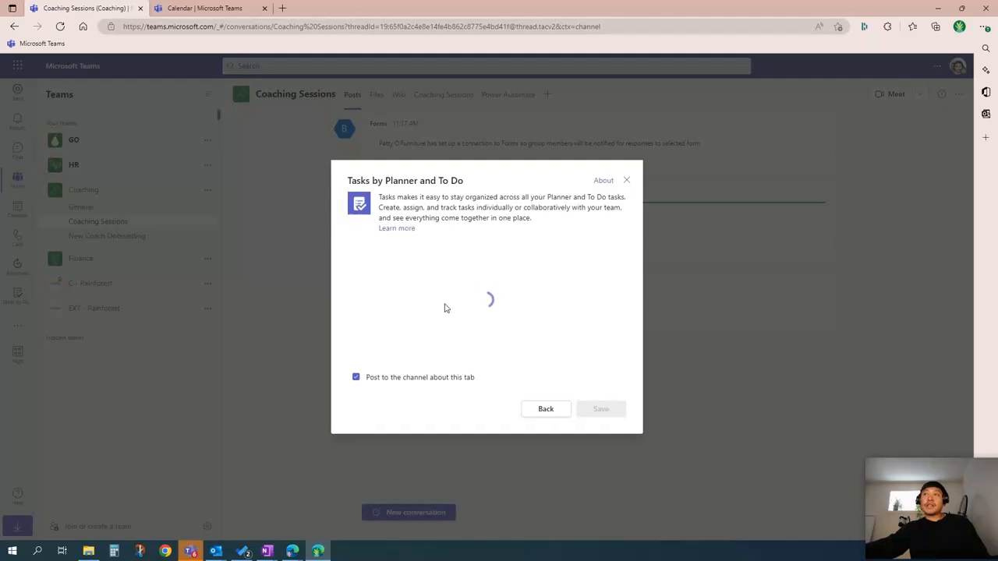
mouse_move(415, 403)
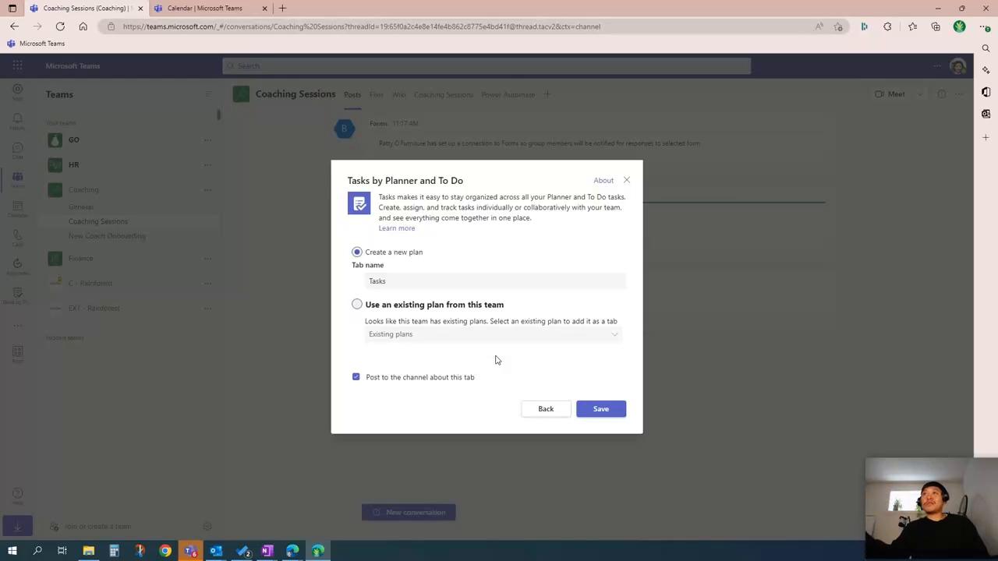
mouse_move(573, 379)
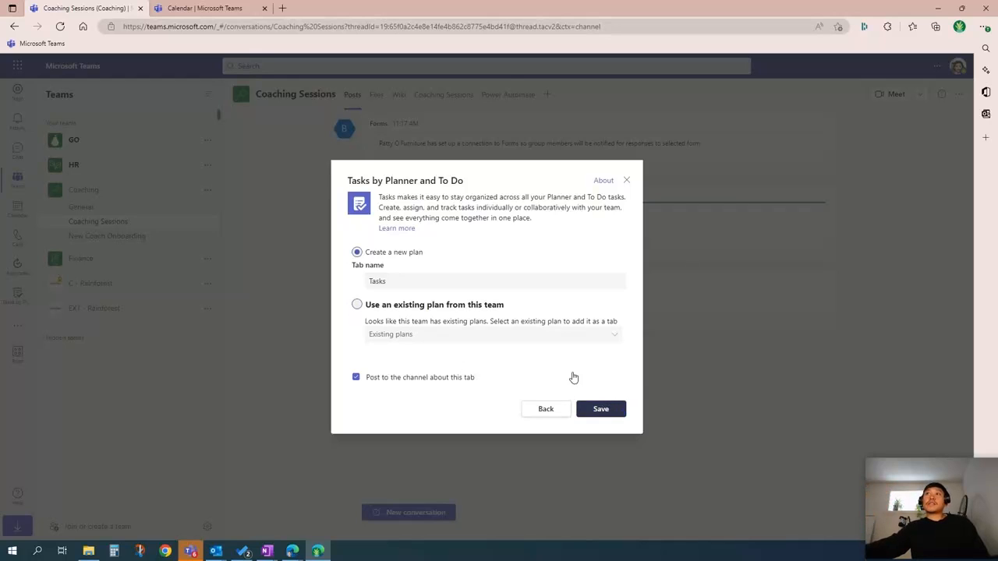
left_click(600, 408)
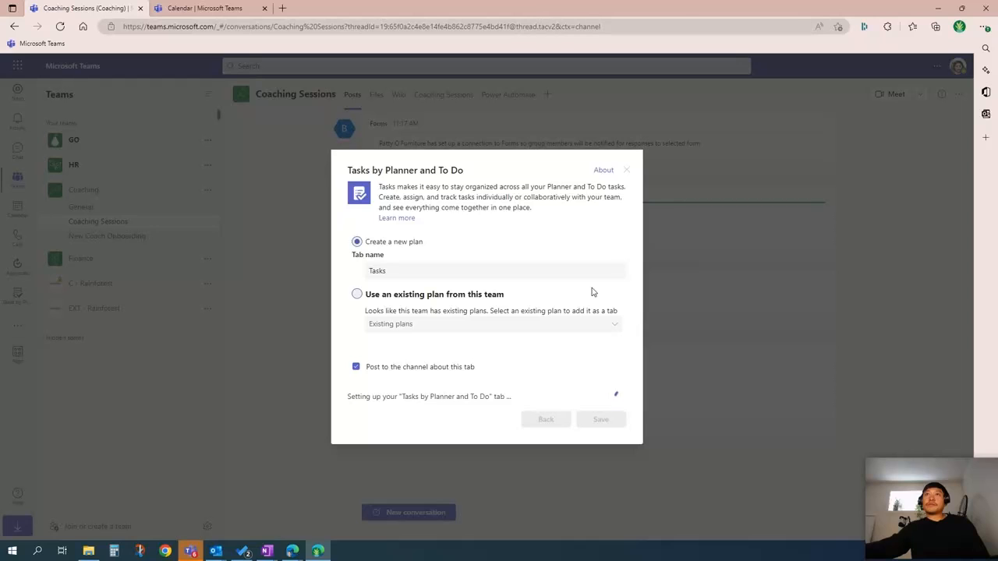
left_click(600, 420)
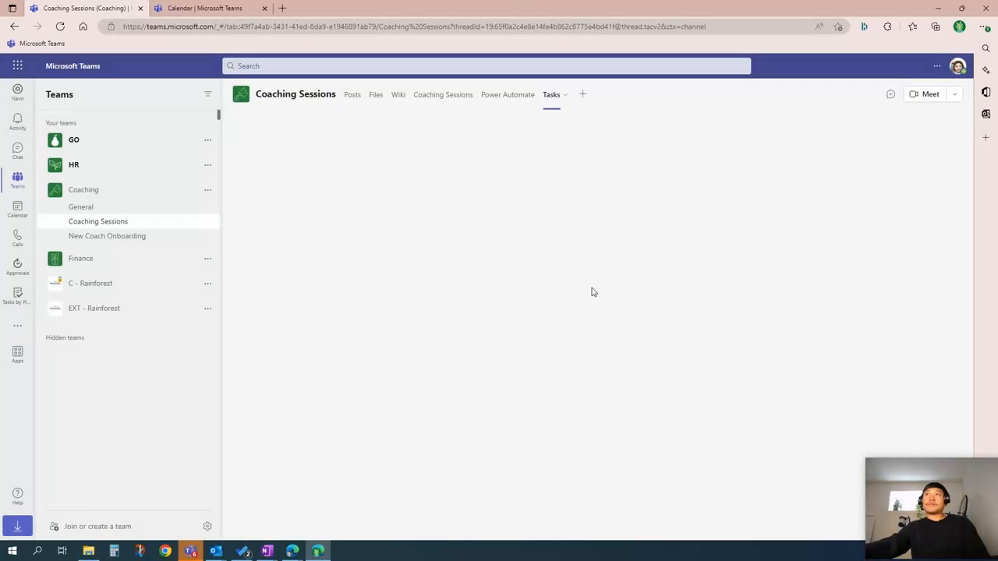
left_click(552, 95)
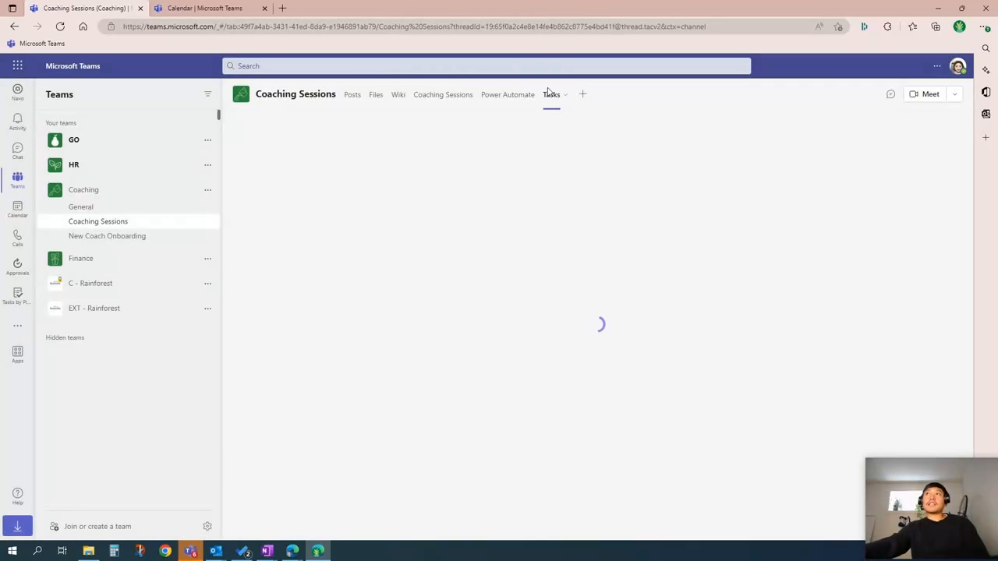
mouse_move(508, 94)
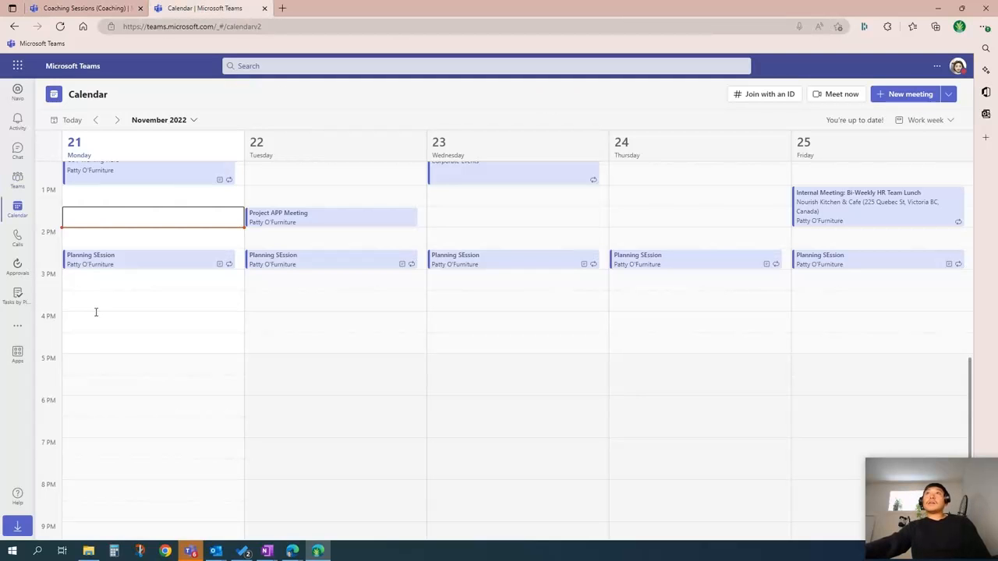
mouse_move(310, 220)
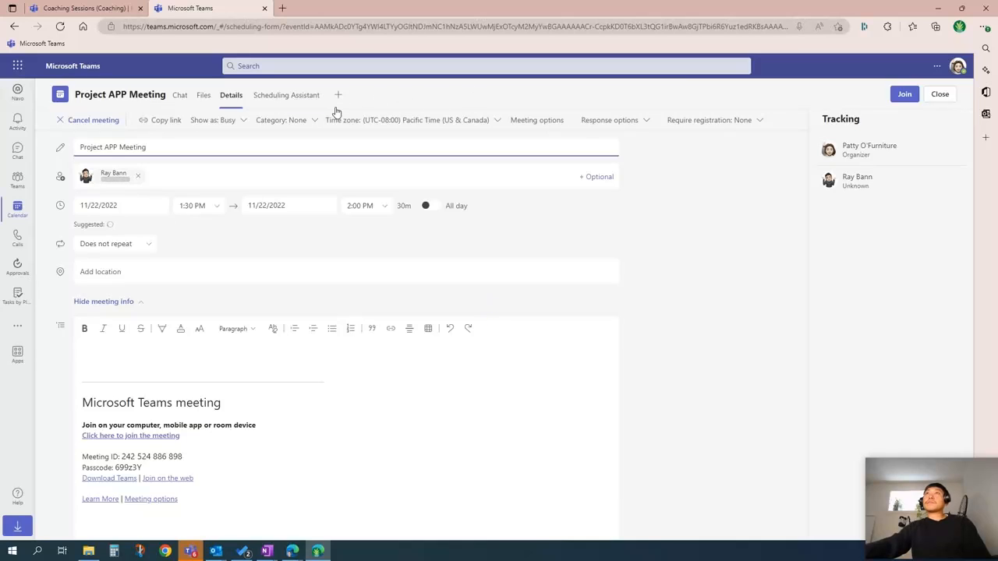
Open the Project APP Meeting event on Tuesday the 22nd and start adding a tab.
left_click(337, 94)
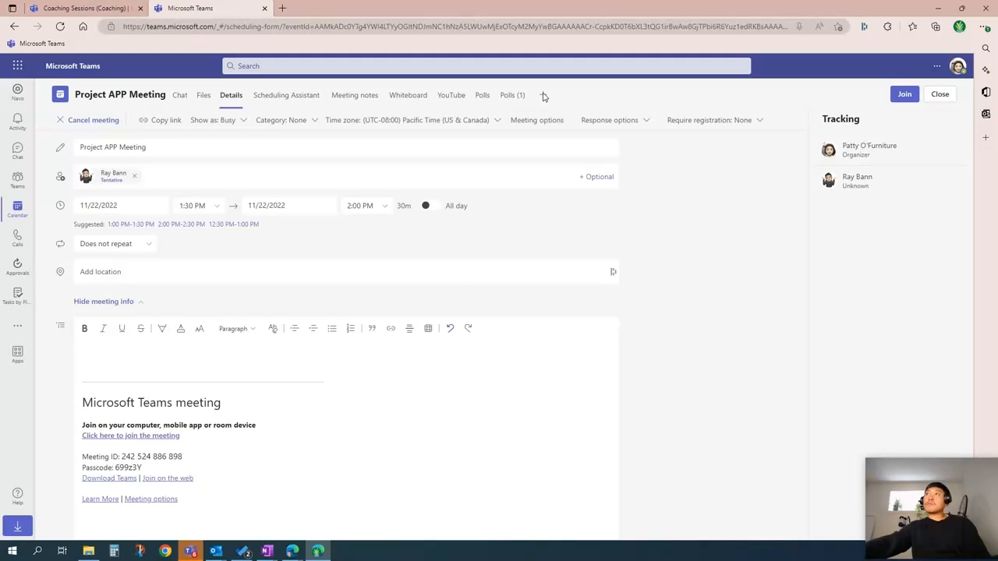
left_click(543, 95)
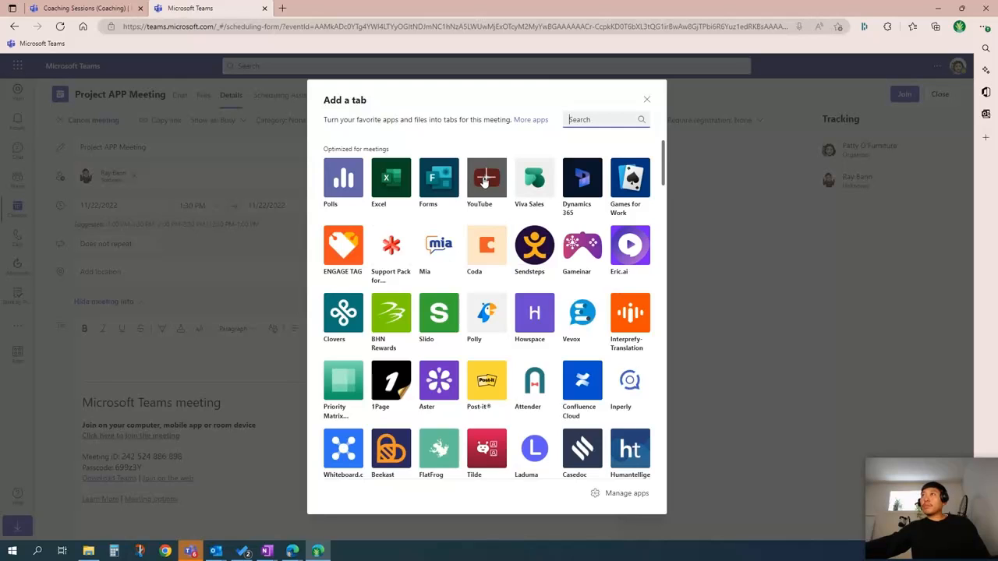
mouse_move(488, 263)
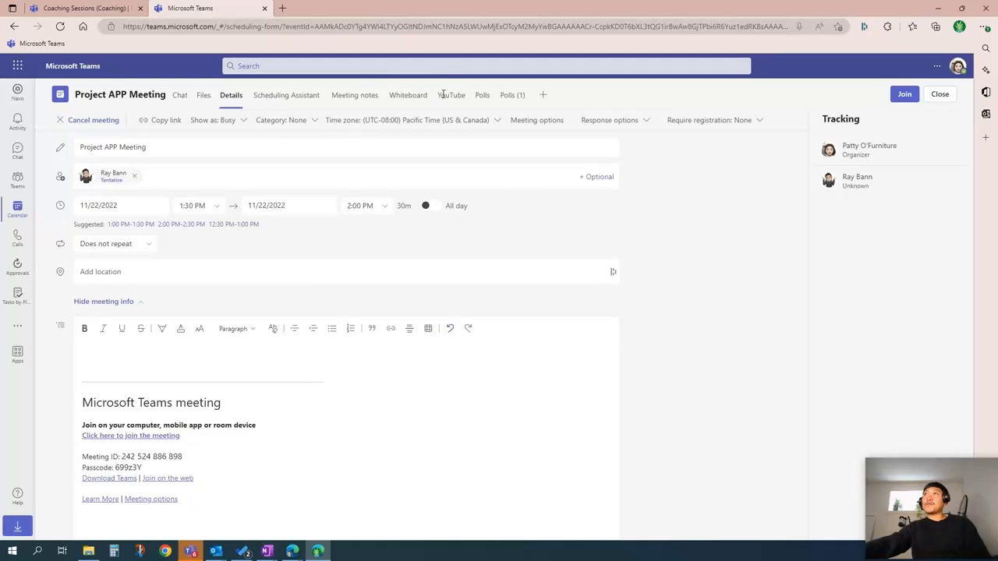
Save a YouTube tab to Project APP Meeting and open the new YouTube (1) tab.
left_click(451, 95)
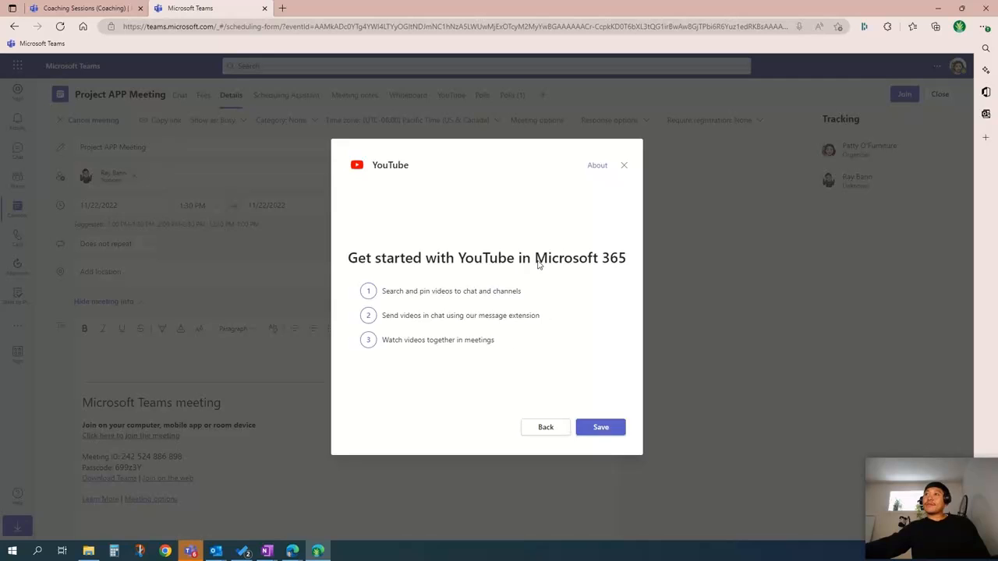
left_click(601, 427)
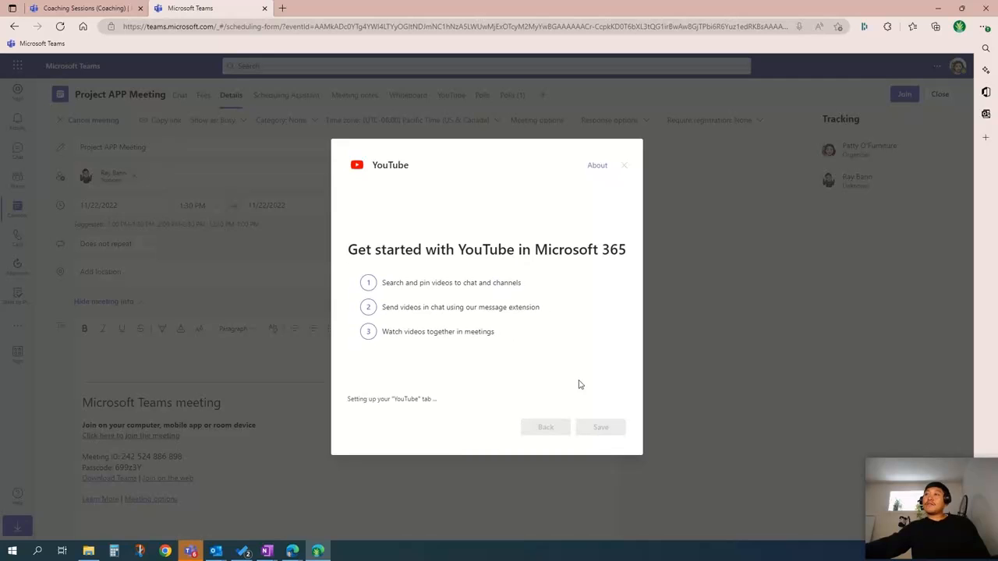
mouse_move(664, 165)
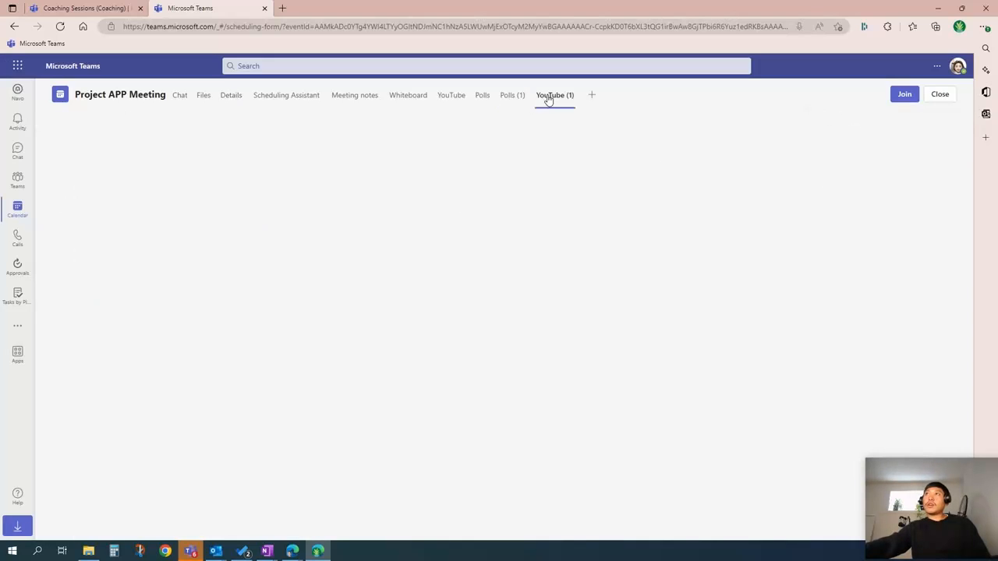
left_click(555, 94)
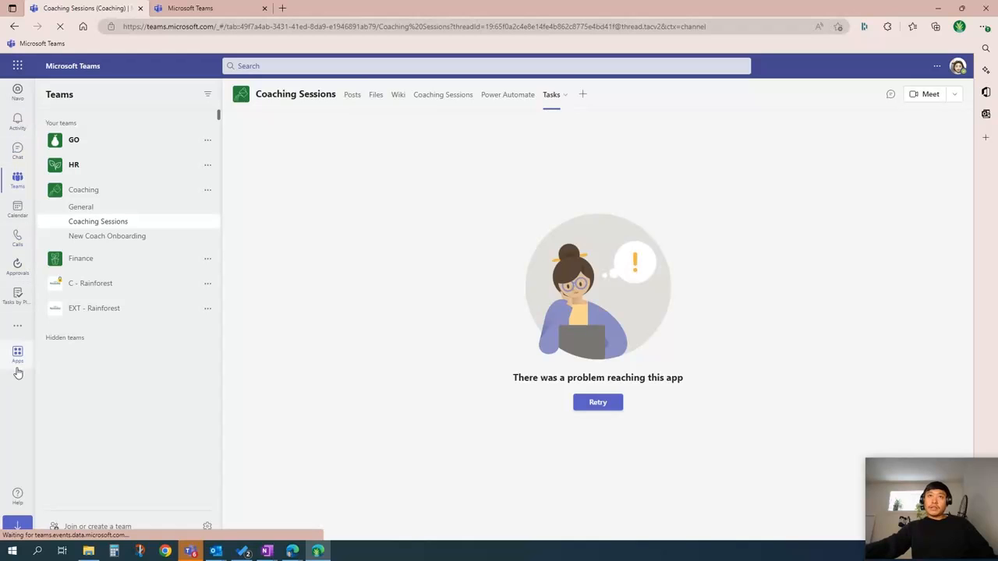
mouse_move(33, 371)
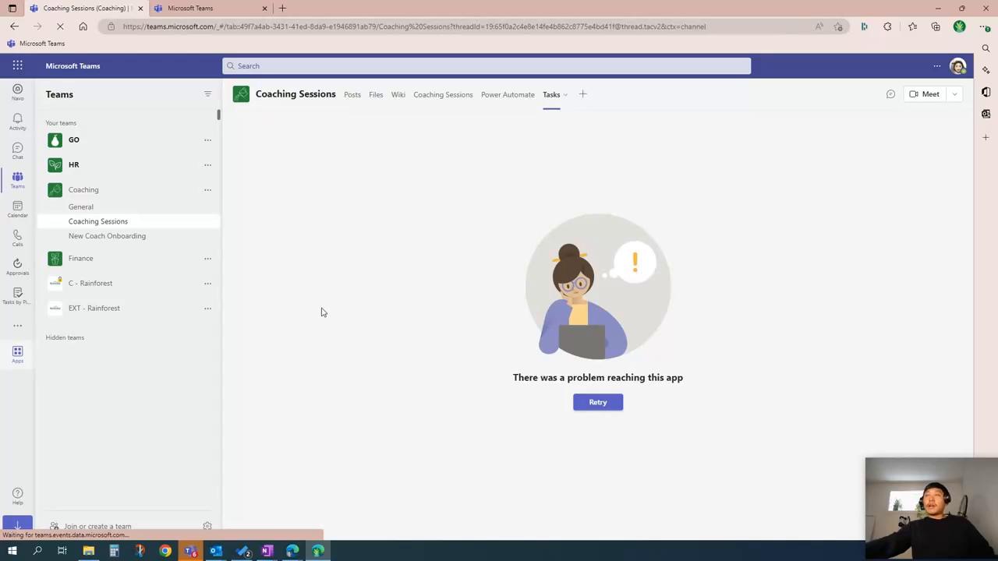
mouse_move(393, 451)
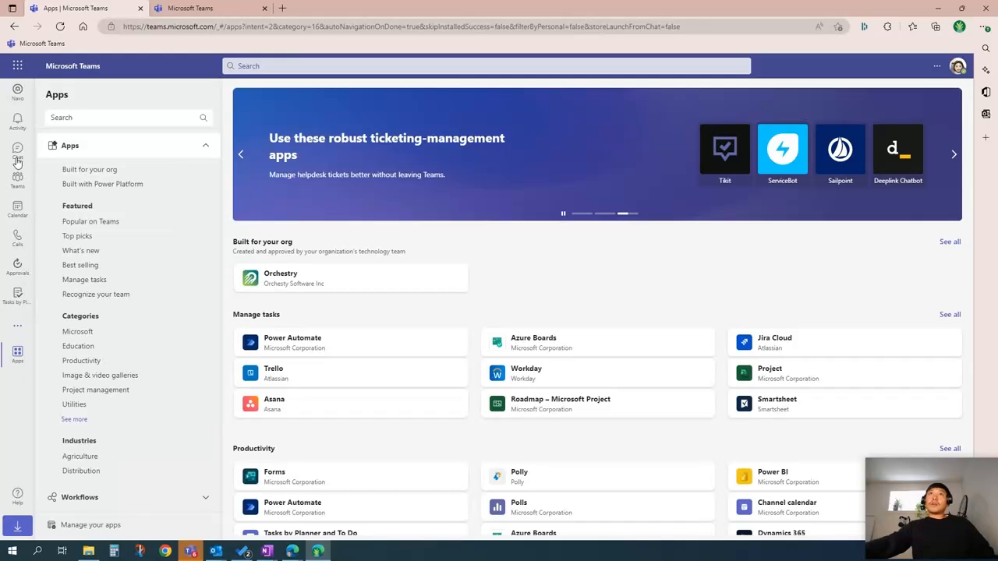
Return from the apps catalogue to the Coaching Sessions channel's Tasks tab.
left_click(18, 177)
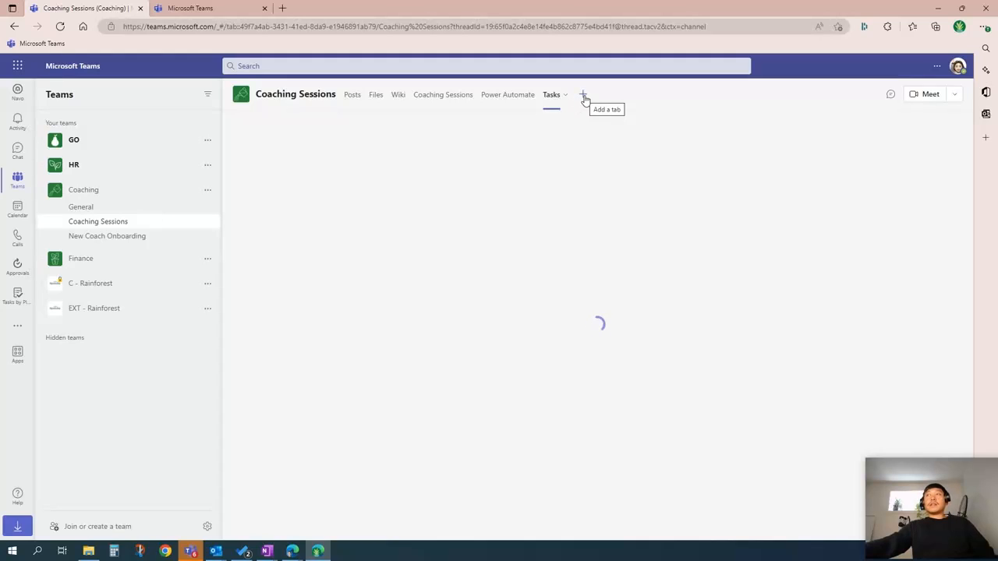
mouse_move(339, 214)
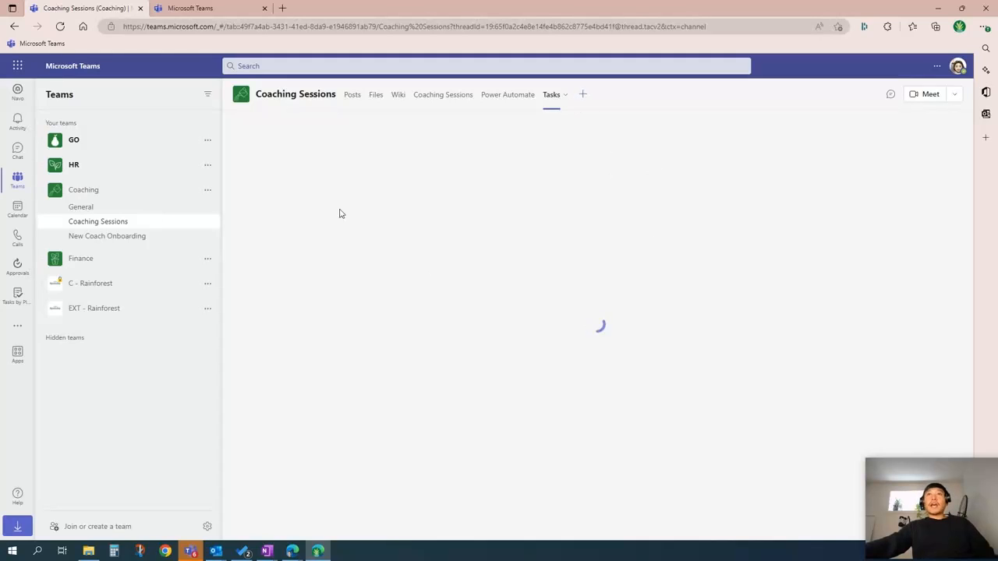